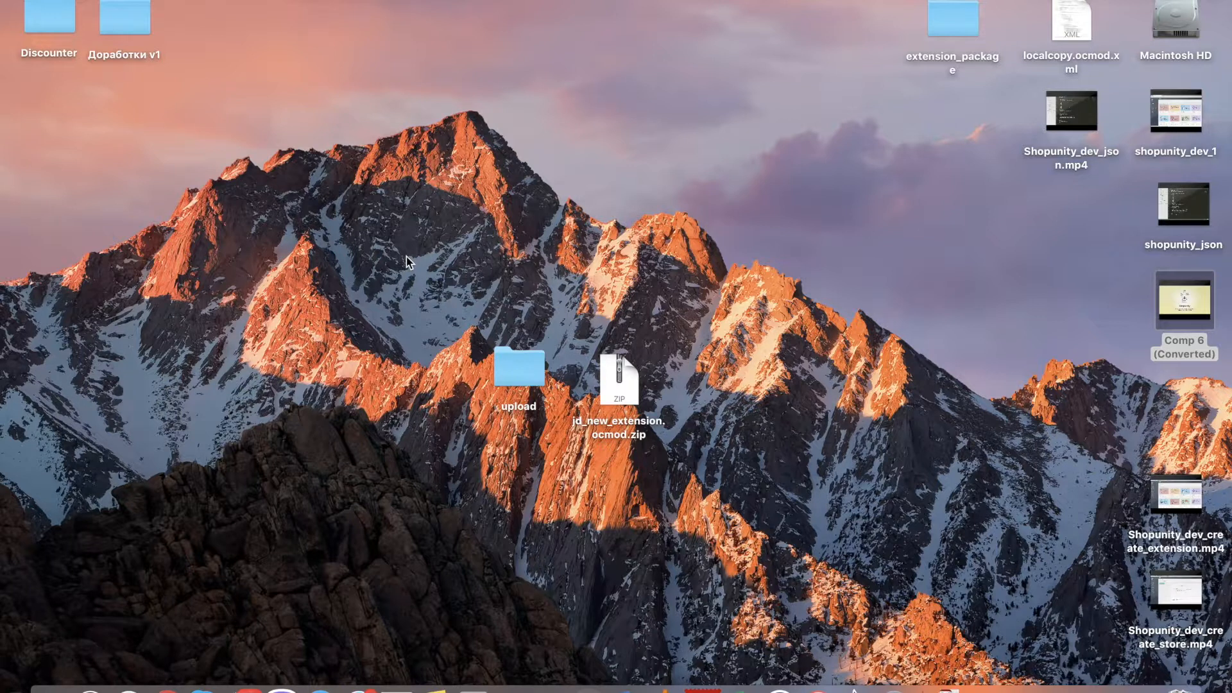
Upload the jd_new_extension.ocmod.zip package from the Desktop through the Extension Installer
{"action": "left_click", "coordinate": [518, 382]}
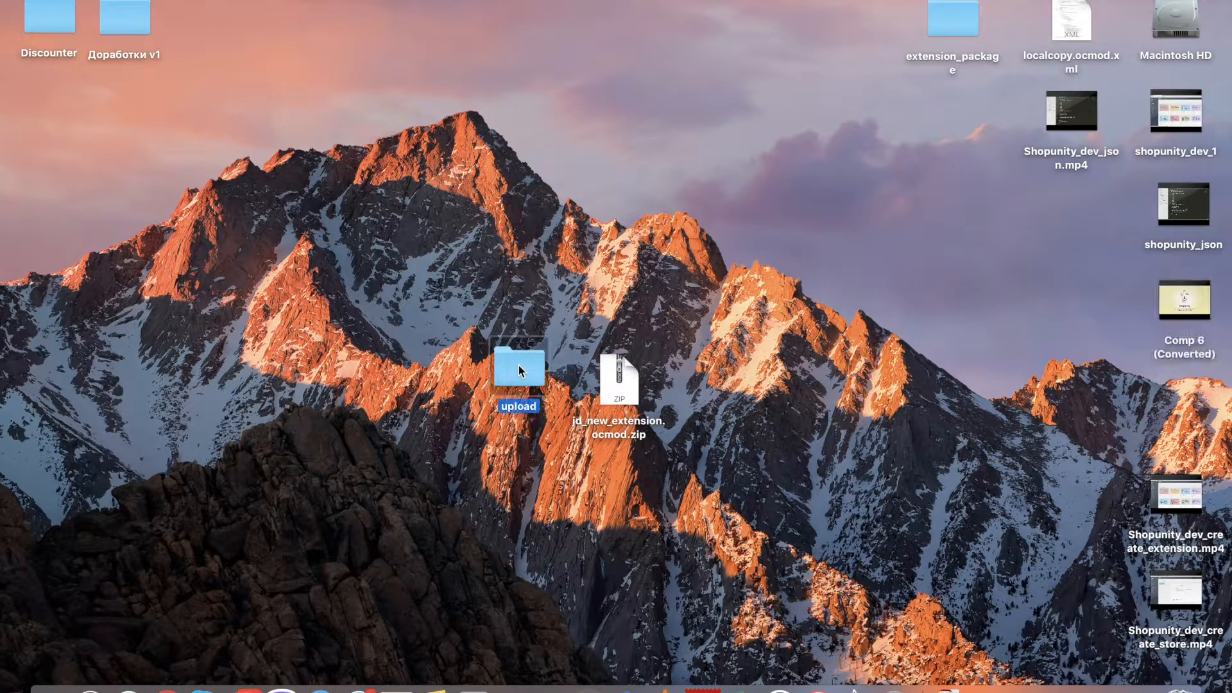
{"action": "double_click", "coordinate": [519, 378]}
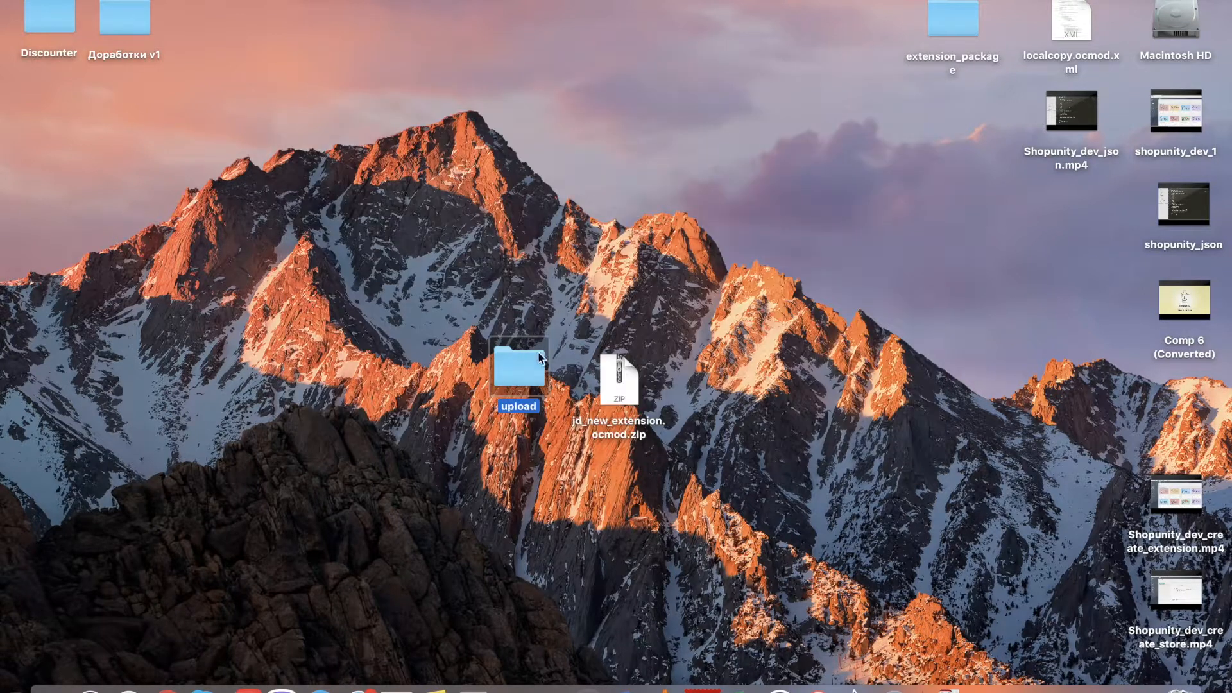
{"action": "left_click", "coordinate": [620, 377]}
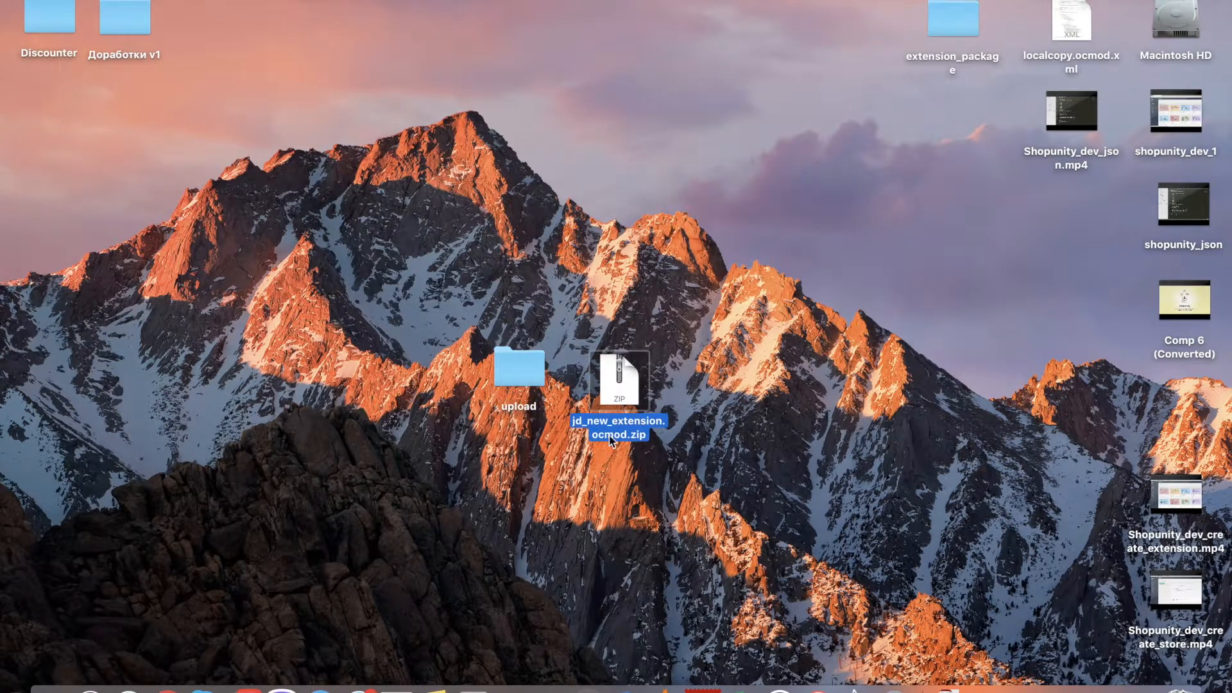
{"action": "mouse_move", "coordinate": [591, 459]}
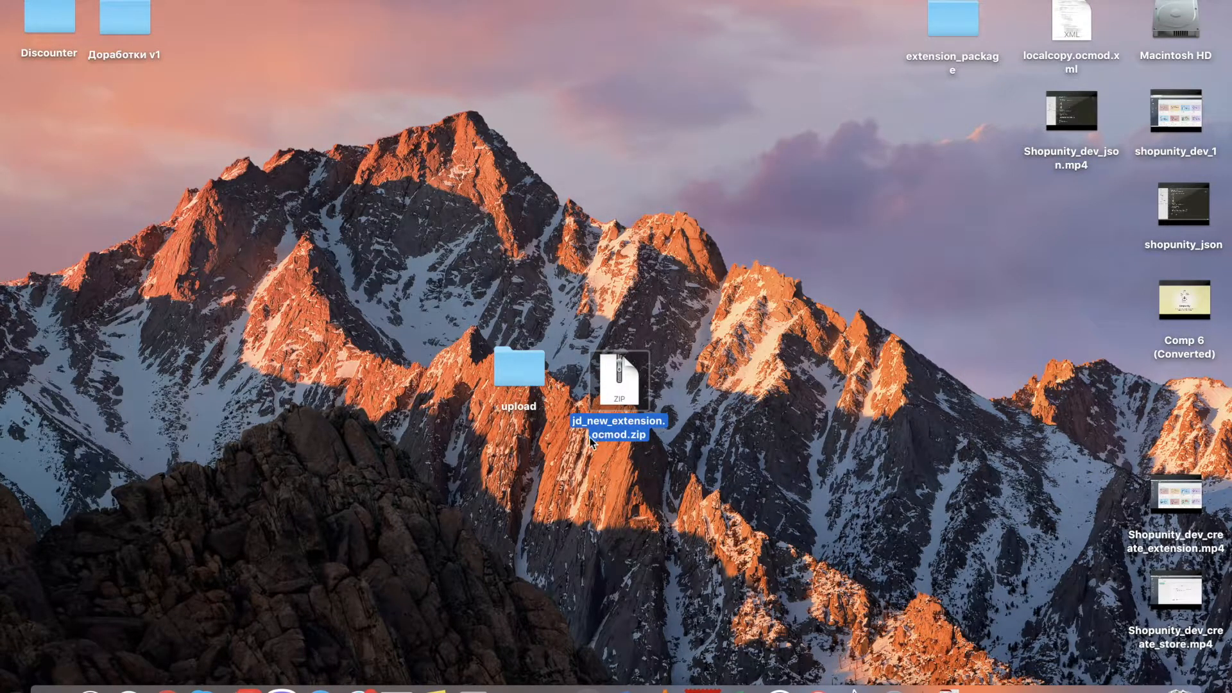
{"action": "mouse_move", "coordinate": [606, 458]}
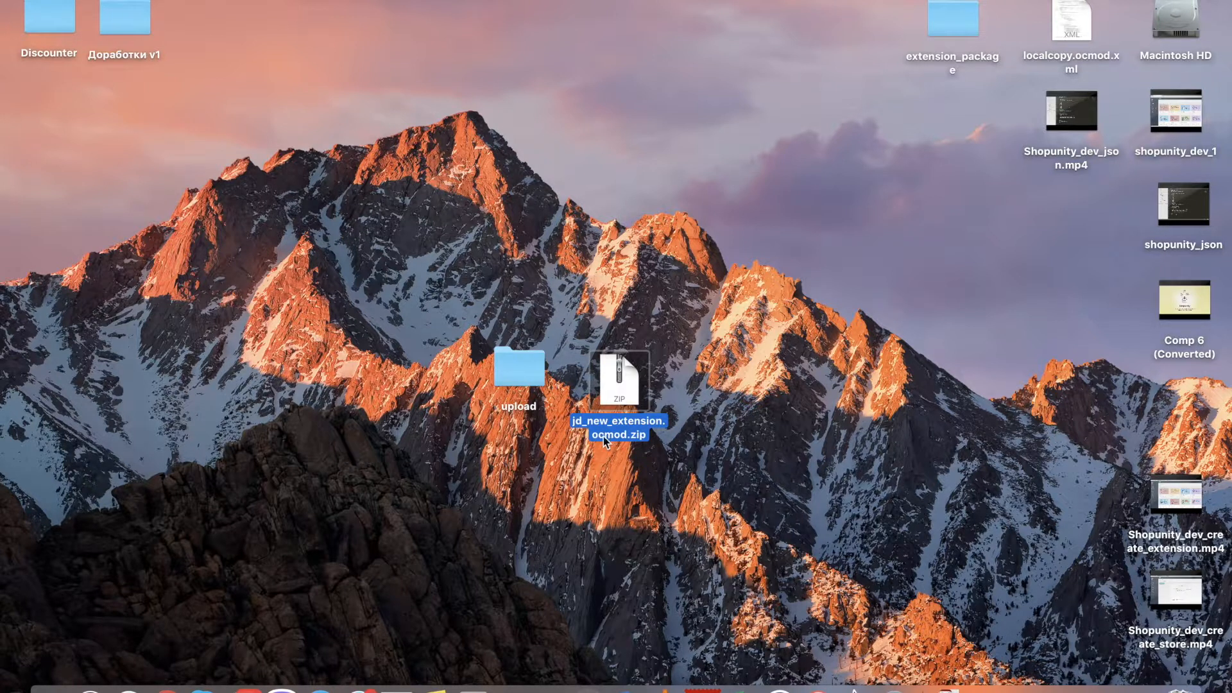
{"action": "mouse_move", "coordinate": [621, 425]}
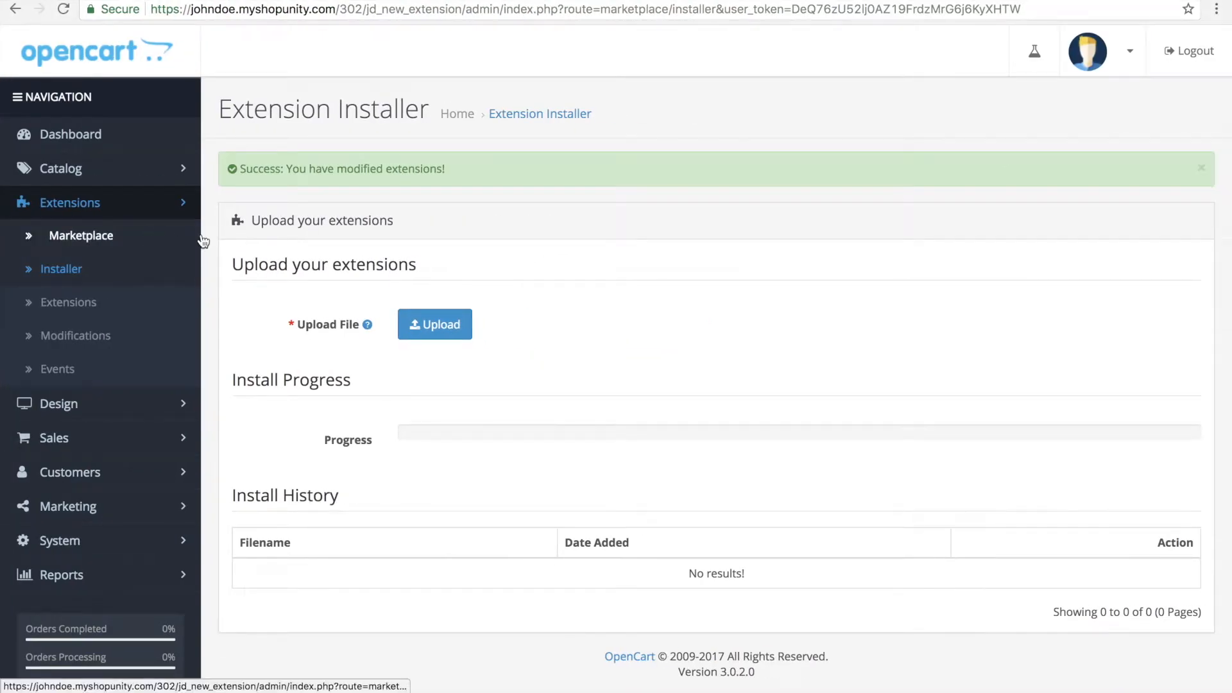
{"action": "mouse_move", "coordinate": [335, 258]}
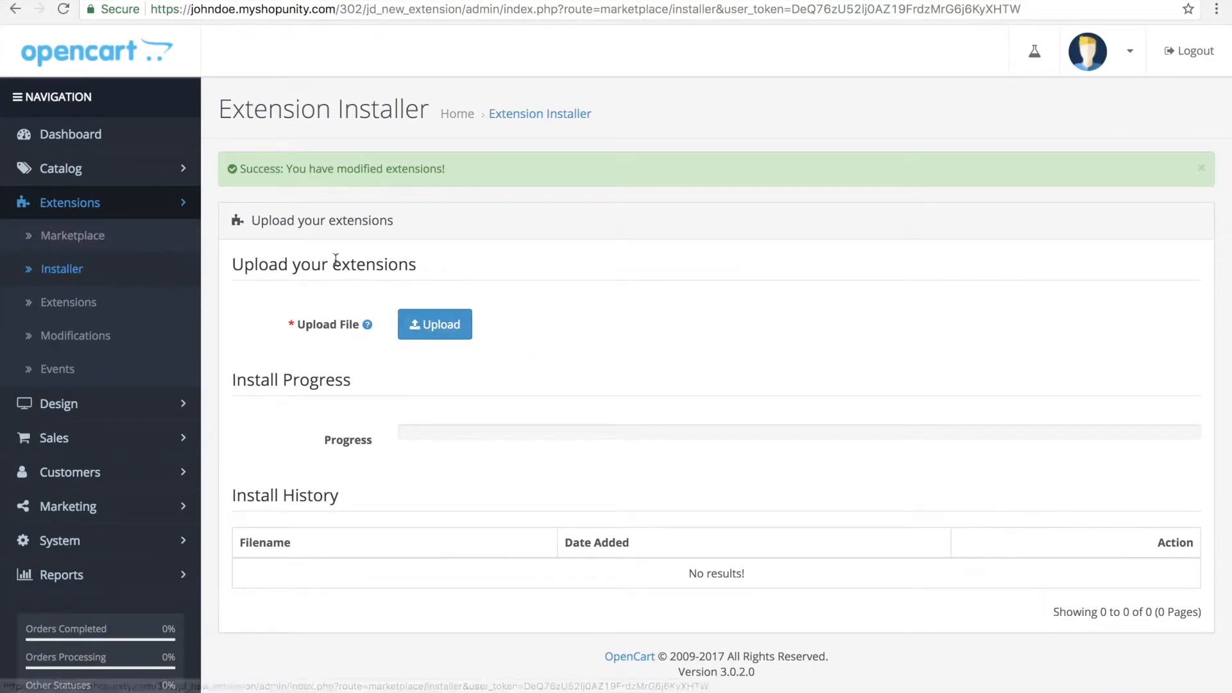
{"action": "left_click", "coordinate": [434, 324]}
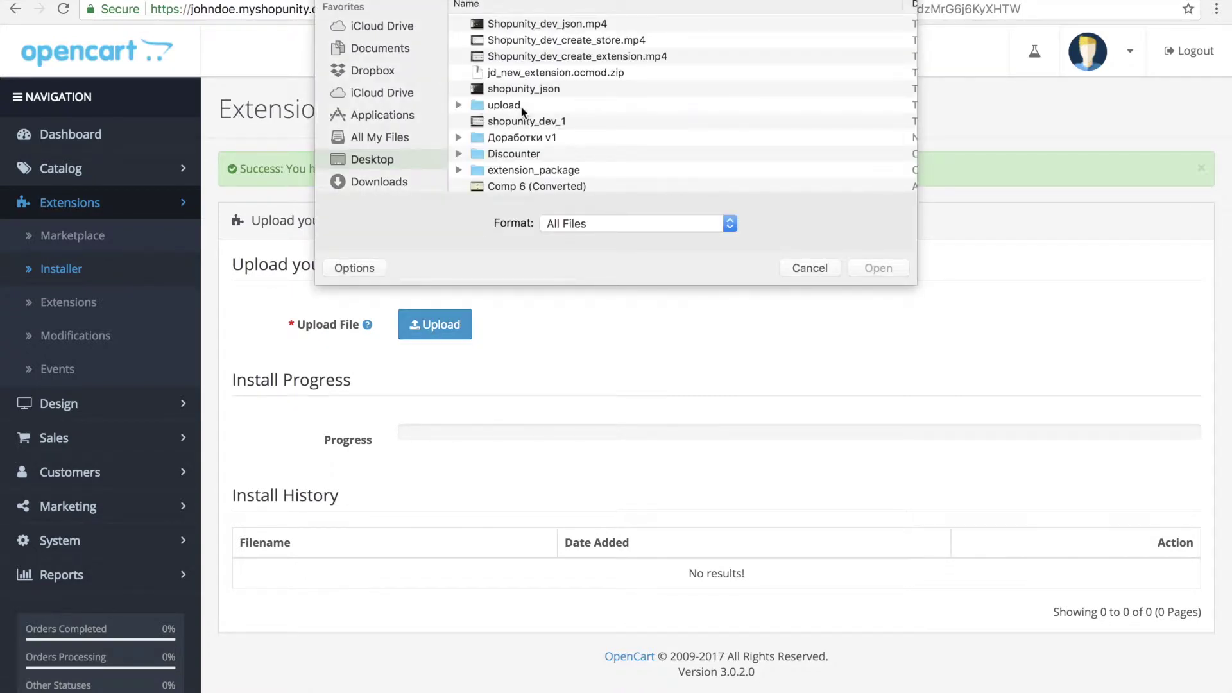
{"action": "left_click", "coordinate": [877, 268]}
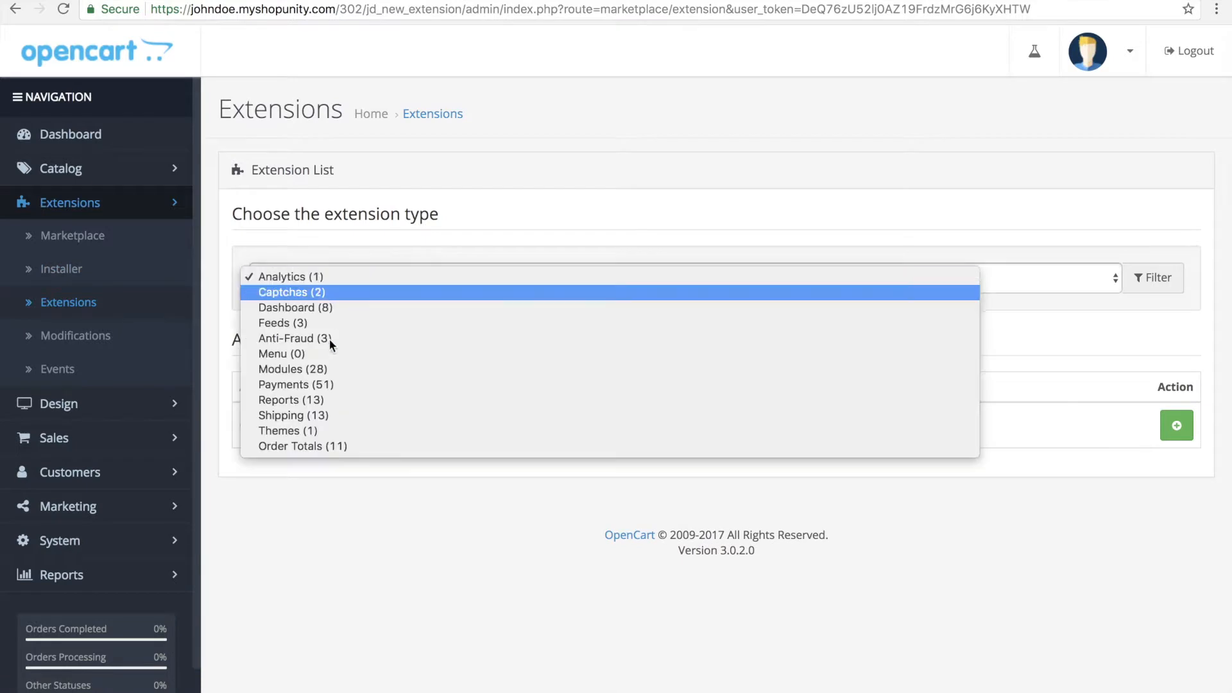
Show the Modules extension type, where New Extension appears disabled
{"action": "left_click", "coordinate": [292, 369]}
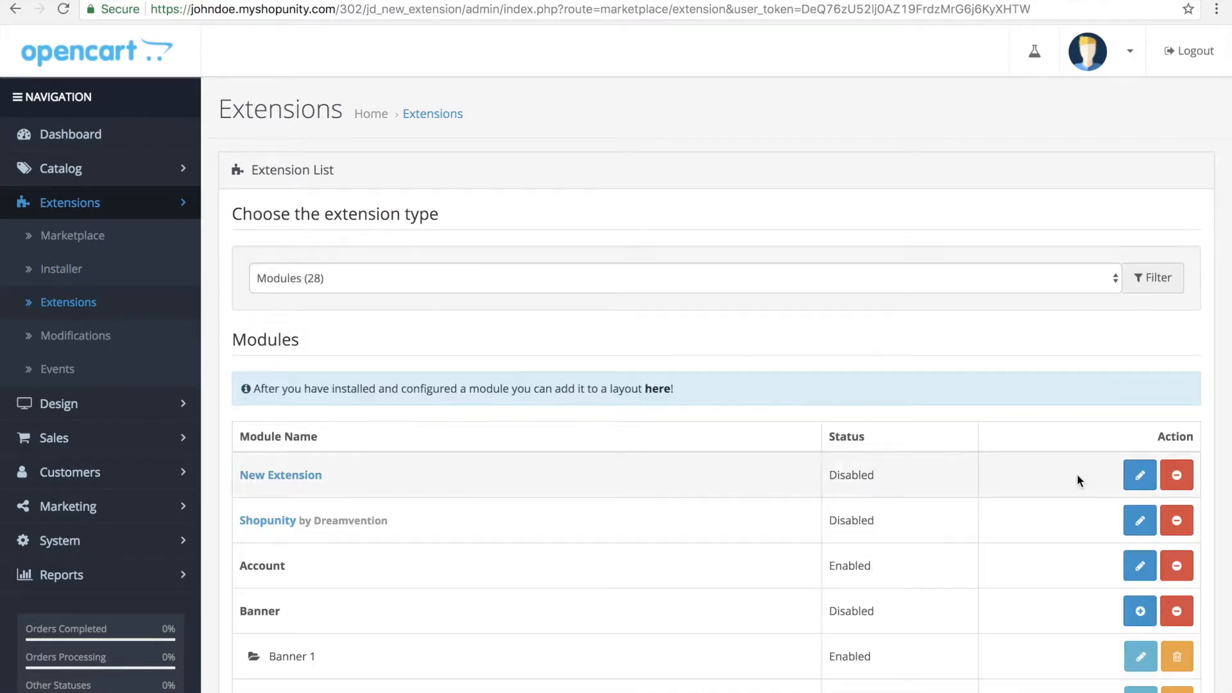
{"action": "mouse_move", "coordinate": [693, 476]}
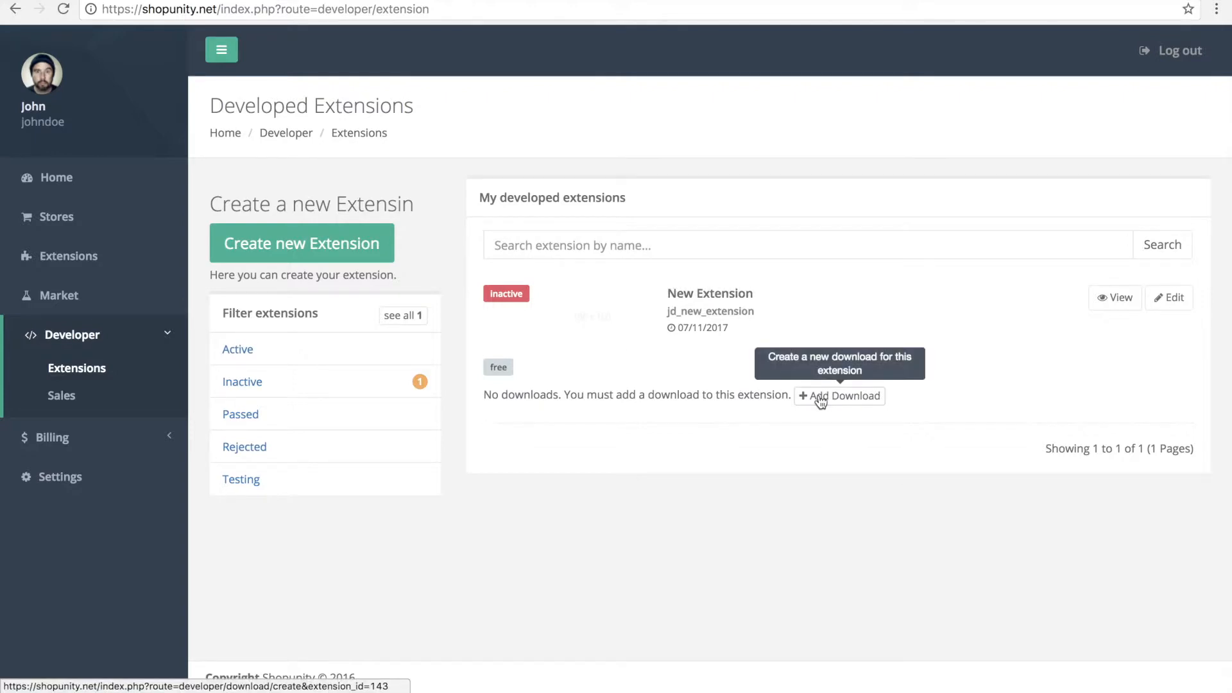
Add a download named '2.x & 3.x' hosted on the jd_new_extension 3.0.2.0 store and save it
{"action": "left_click", "coordinate": [839, 395]}
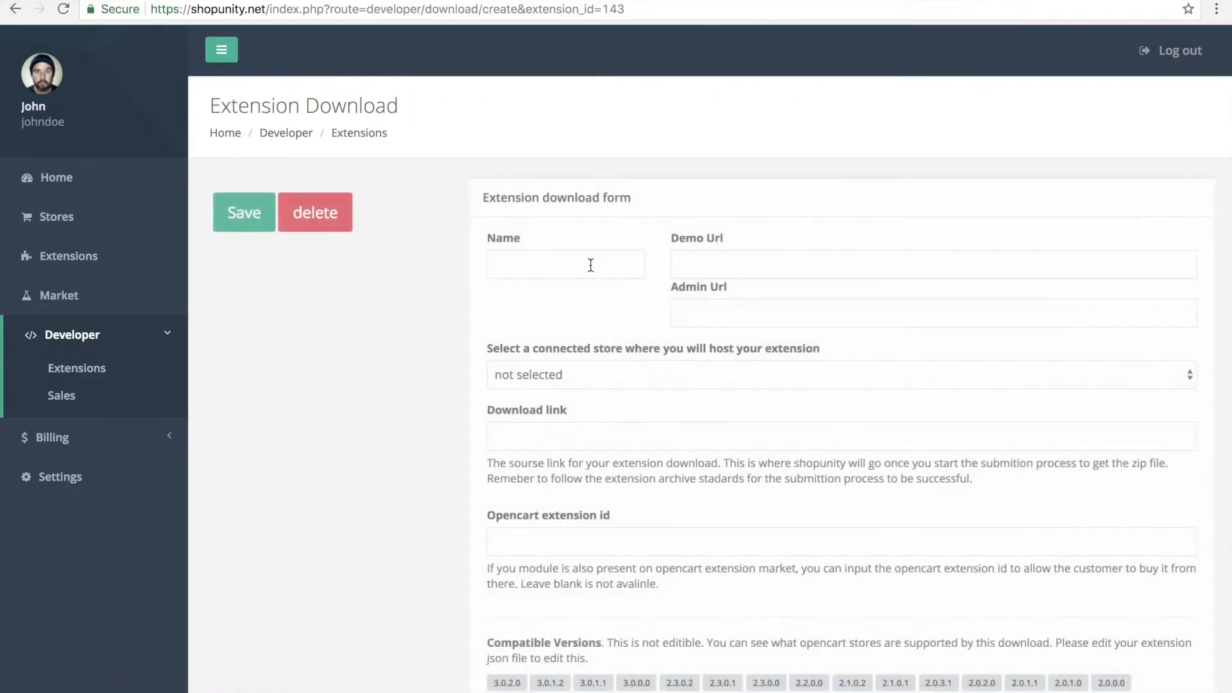
{"action": "type", "text": "2."}
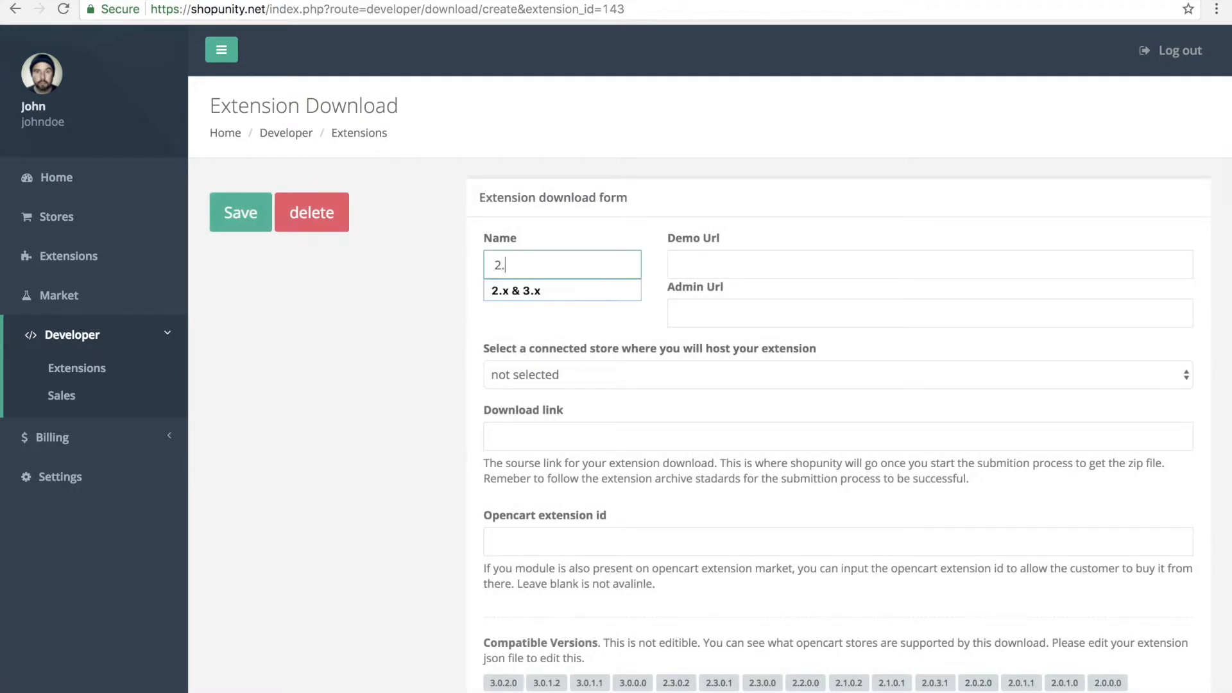
{"action": "left_click", "coordinate": [516, 290]}
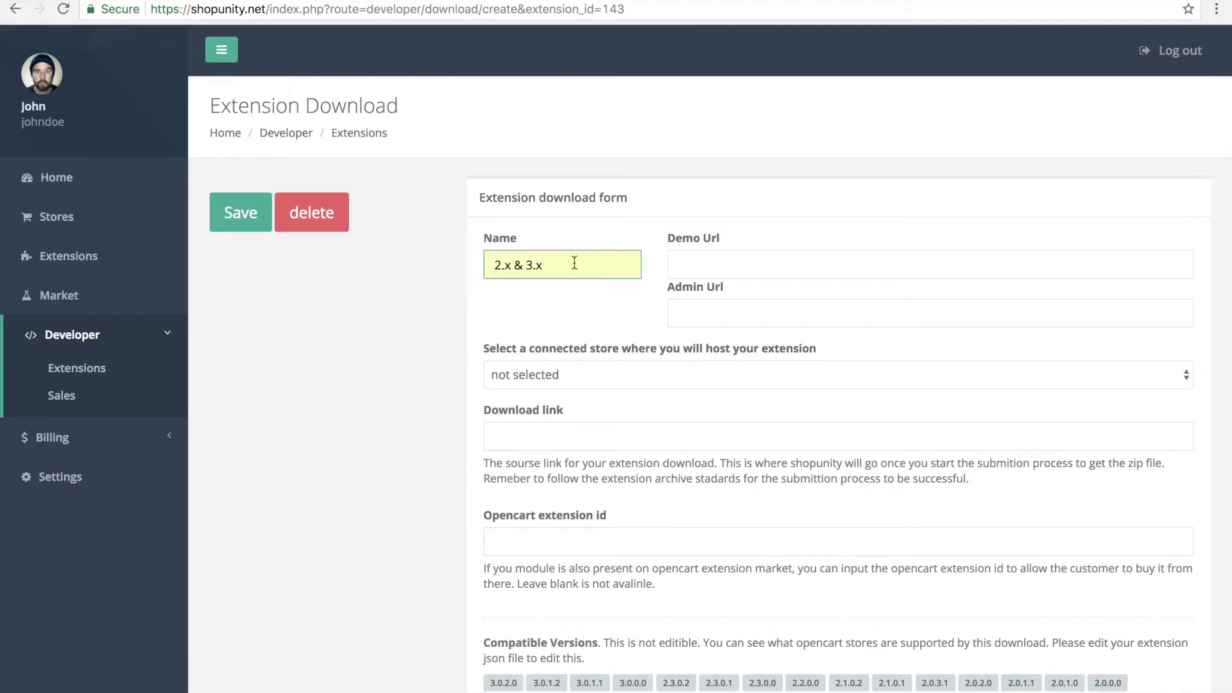
{"action": "left_click", "coordinate": [832, 373]}
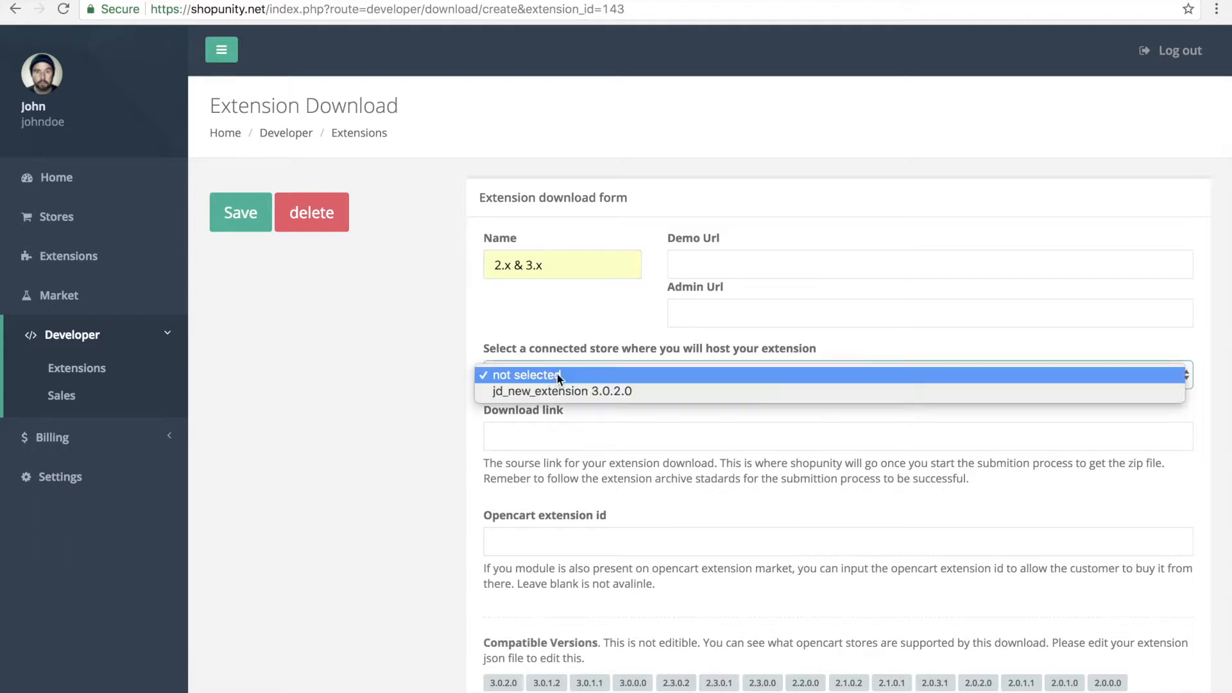
{"action": "mouse_move", "coordinate": [552, 395]}
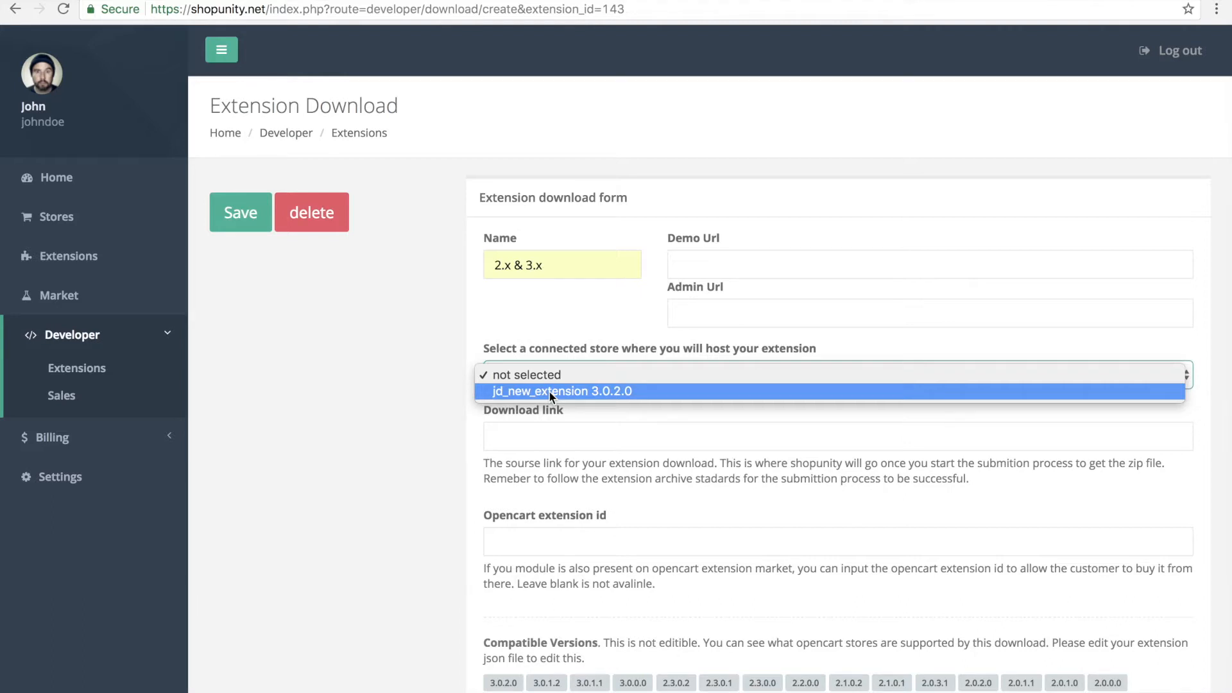
{"action": "left_click", "coordinate": [555, 390]}
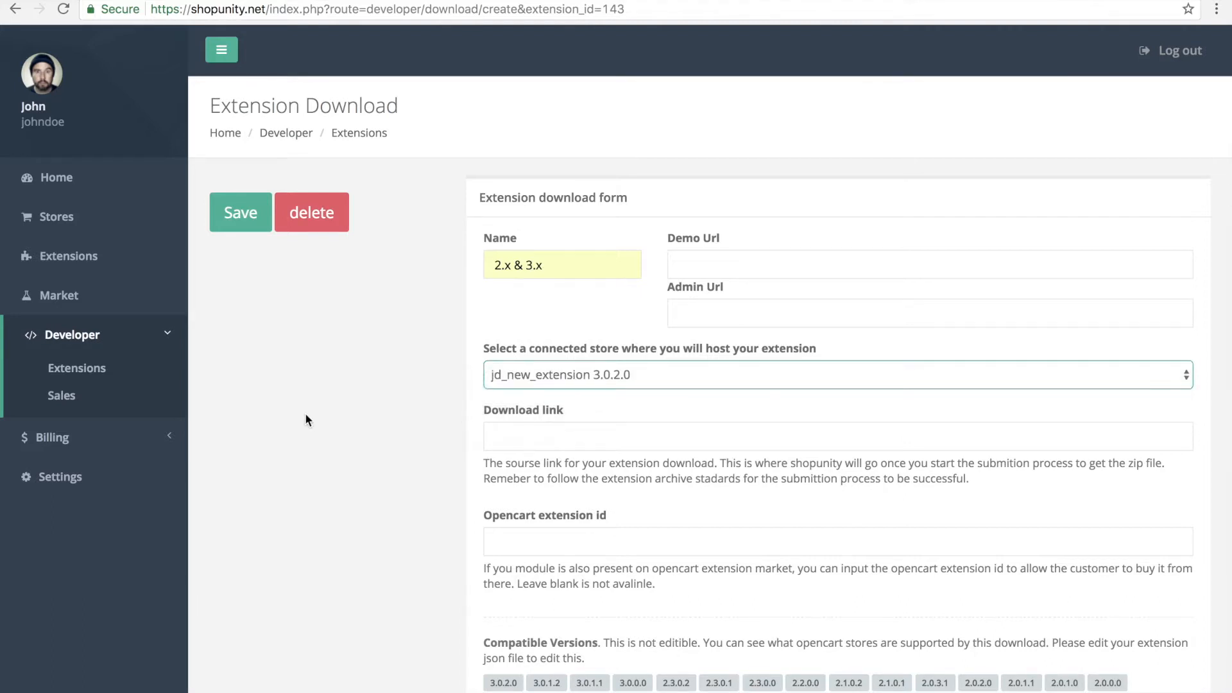
{"action": "scroll", "scroll_direction": "down", "scroll_amount": 3}
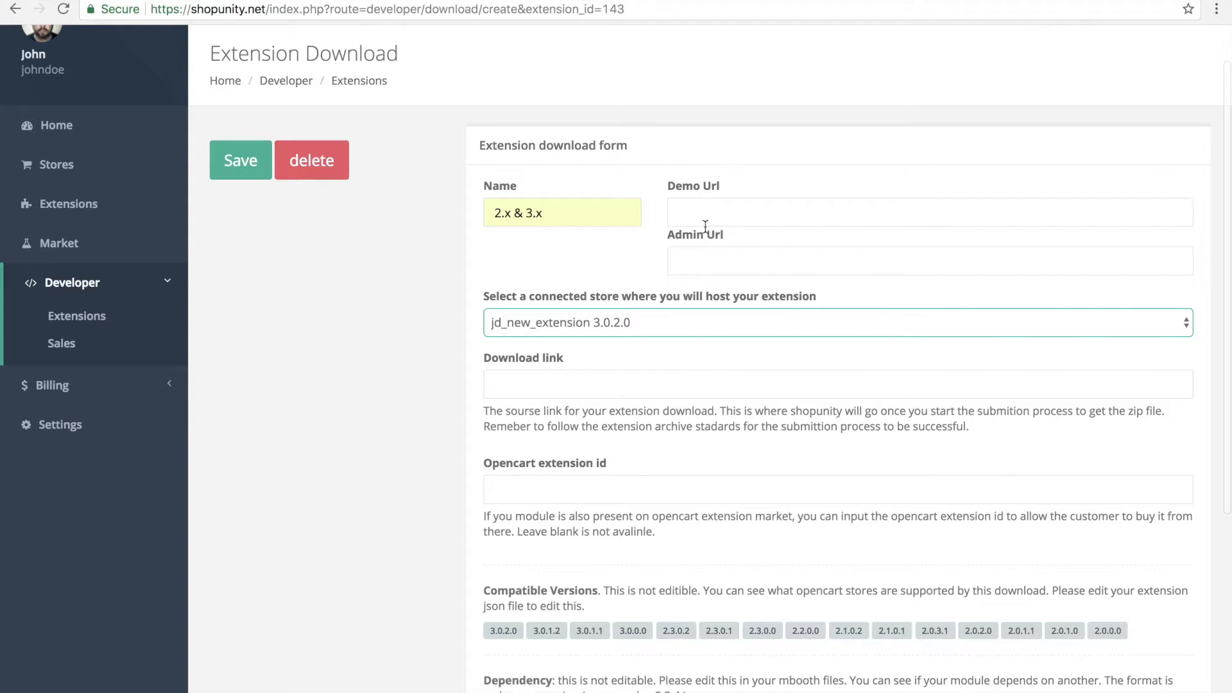
{"action": "left_click", "coordinate": [241, 159]}
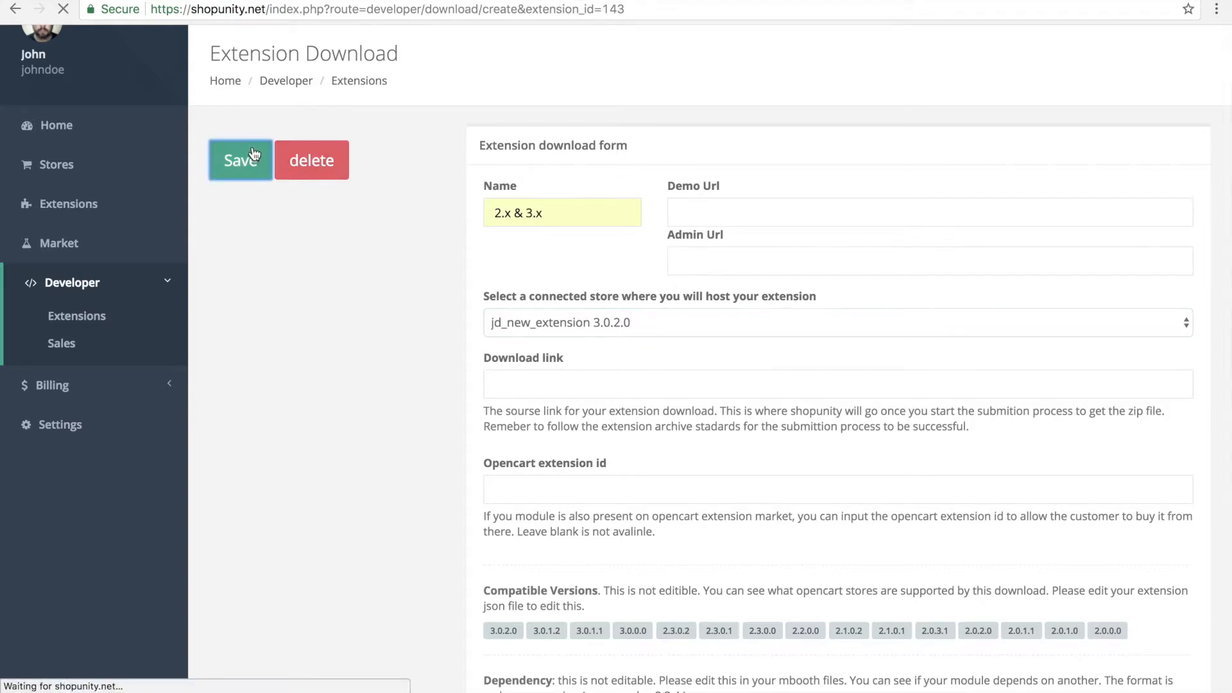
{"action": "left_click", "coordinate": [240, 159]}
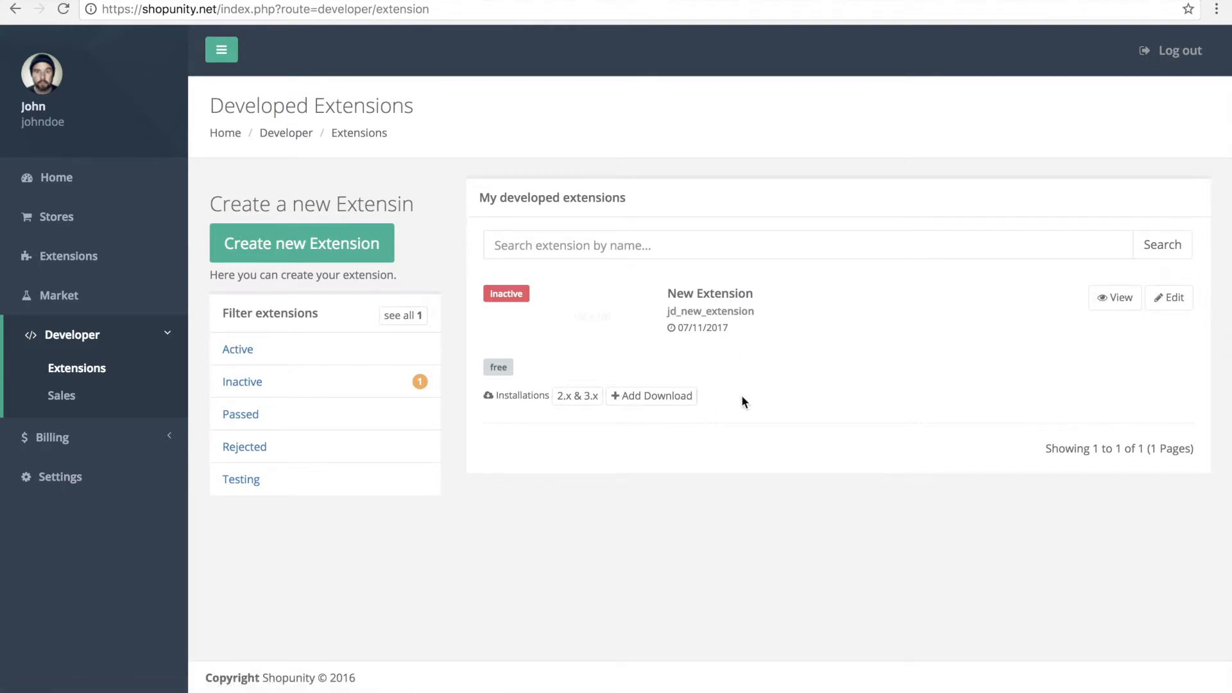
{"action": "mouse_move", "coordinate": [575, 399]}
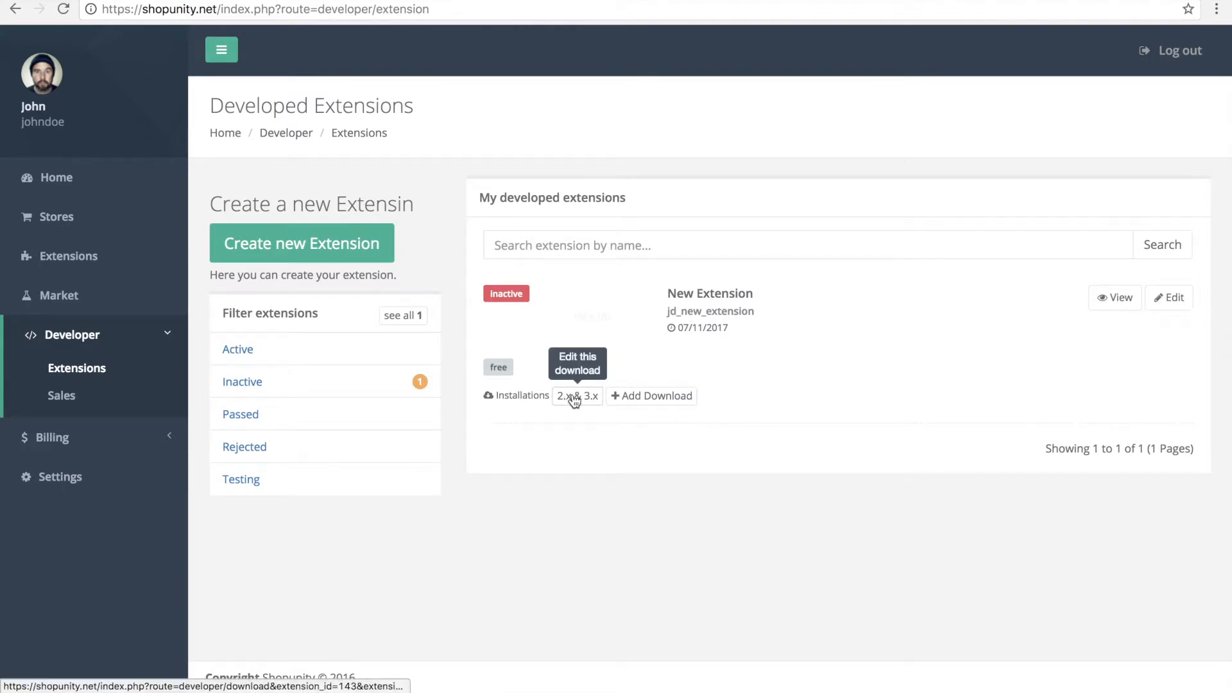
Review the 2.x & 3.x download's link, highlighting its store address, plus versions and dependency
{"action": "left_click", "coordinate": [577, 395]}
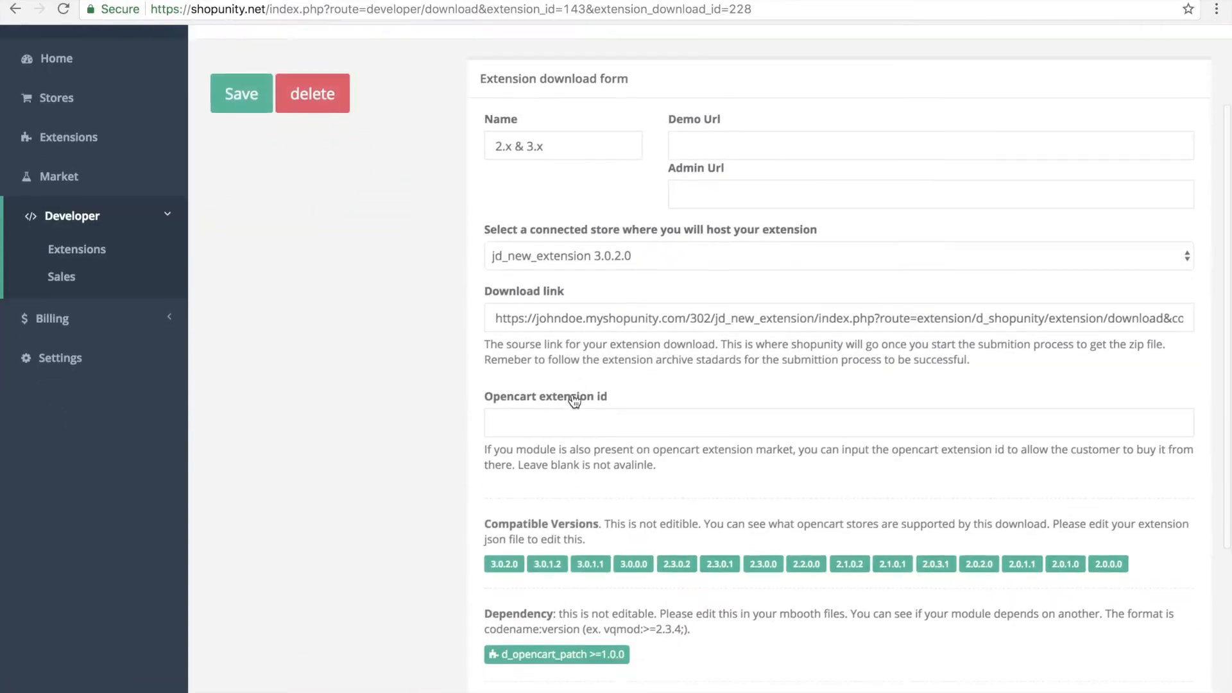
{"action": "scroll", "scroll_direction": "down", "scroll_amount": 3}
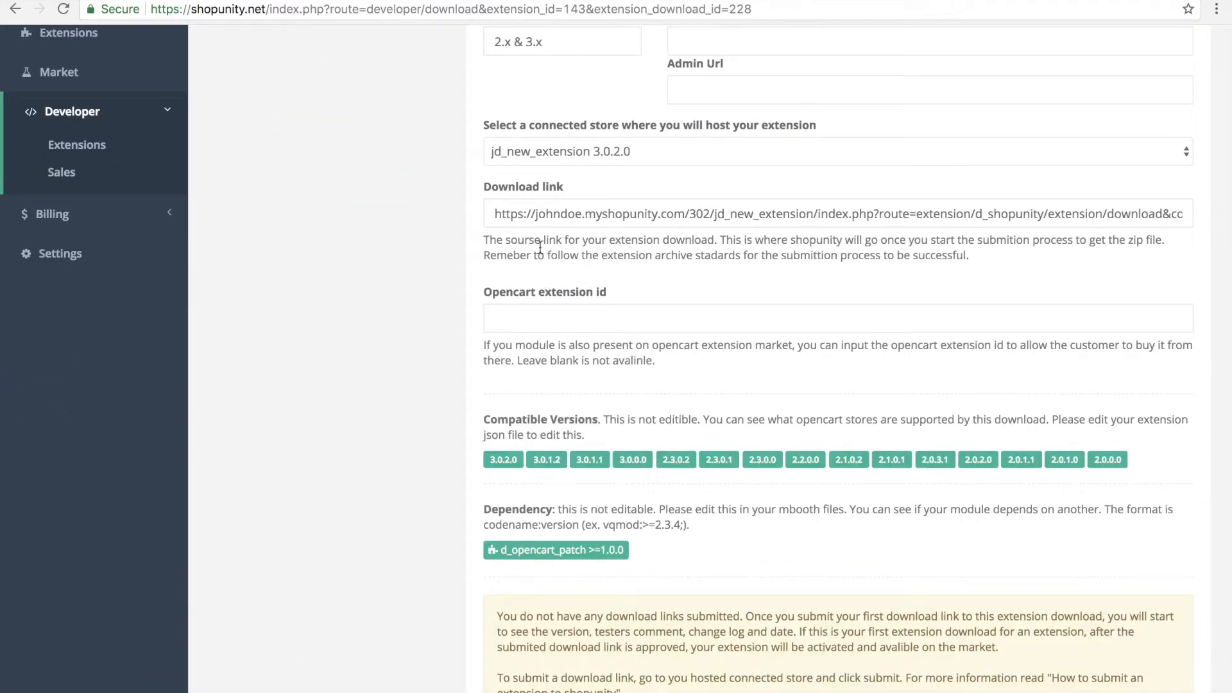
{"action": "left_click_drag", "start_coordinate": [532, 214], "coordinate": [726, 214]}
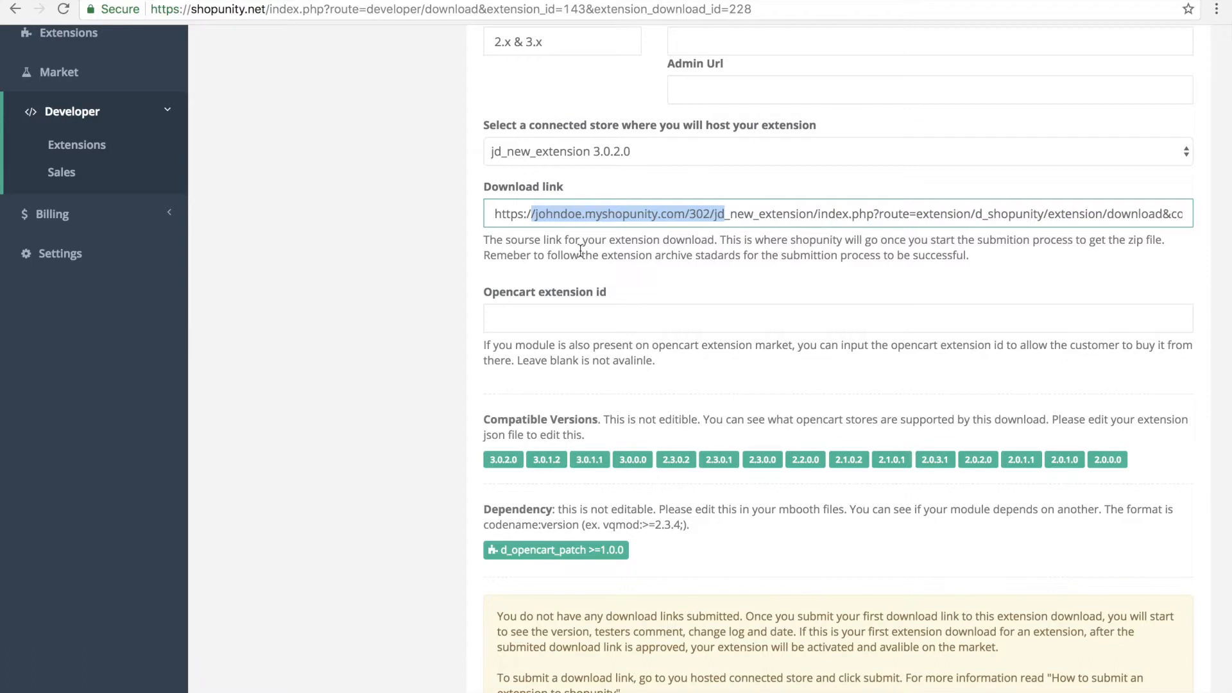
{"action": "mouse_move", "coordinate": [505, 419]}
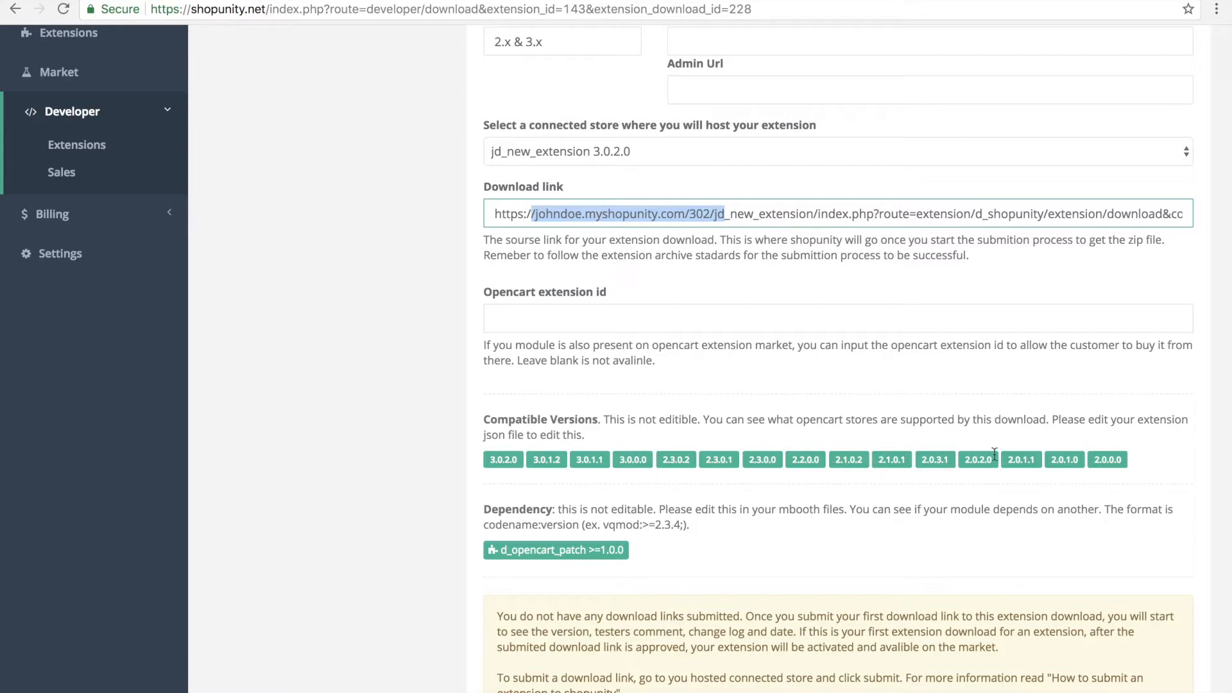
{"action": "mouse_move", "coordinate": [1097, 459]}
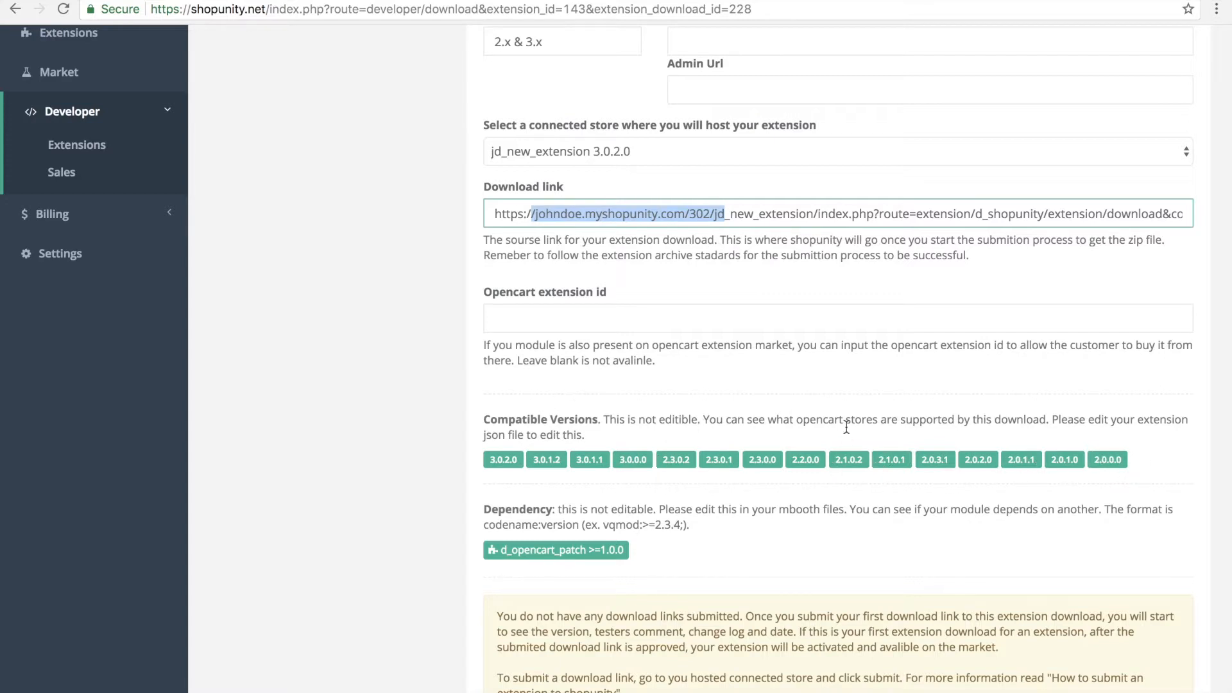
{"action": "mouse_move", "coordinate": [519, 518]}
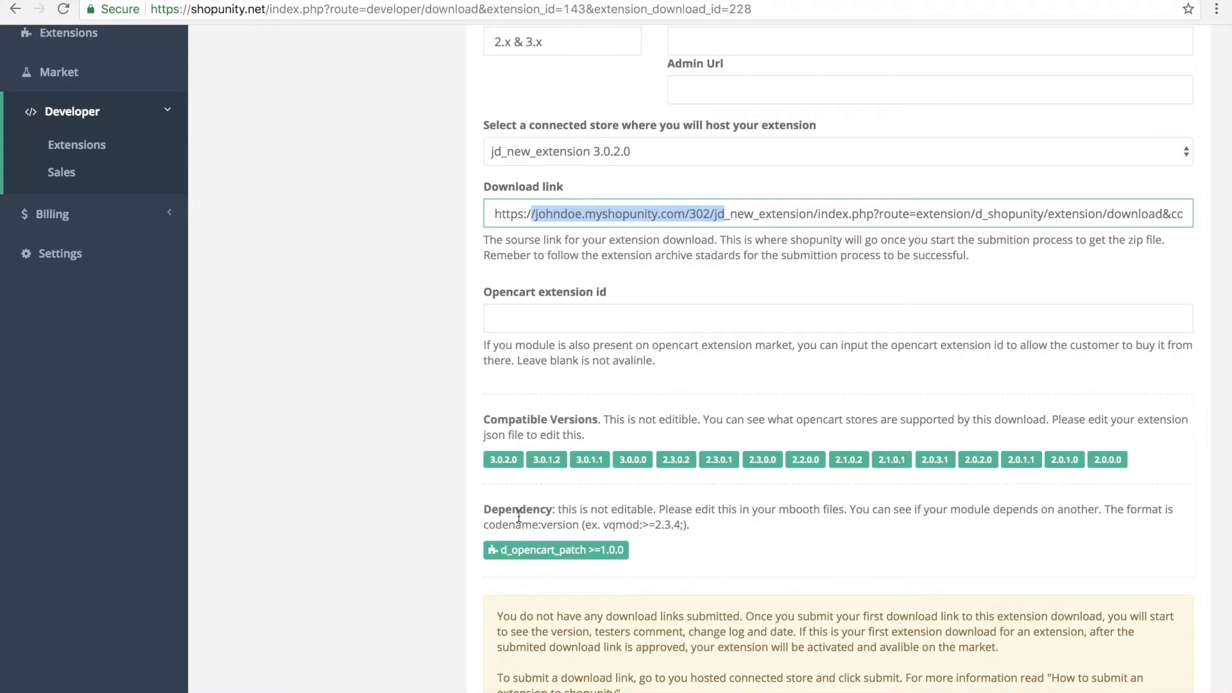
{"action": "mouse_move", "coordinate": [511, 557]}
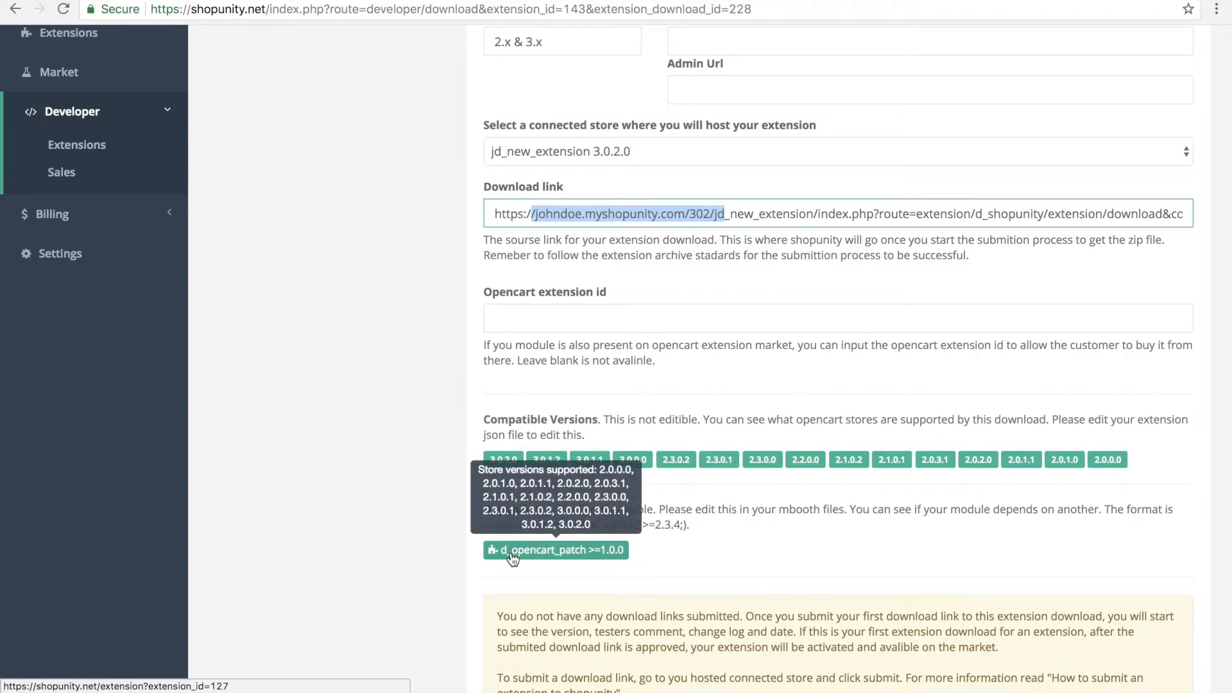
{"action": "mouse_move", "coordinate": [531, 534]}
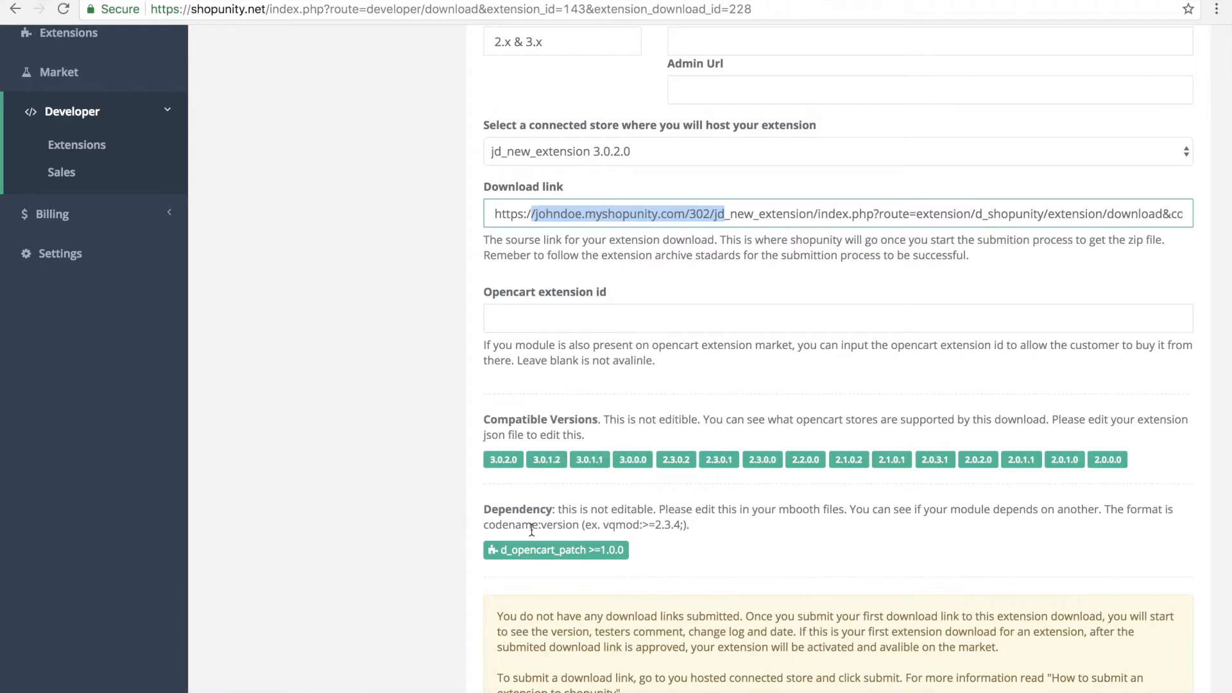
{"action": "mouse_move", "coordinate": [616, 523]}
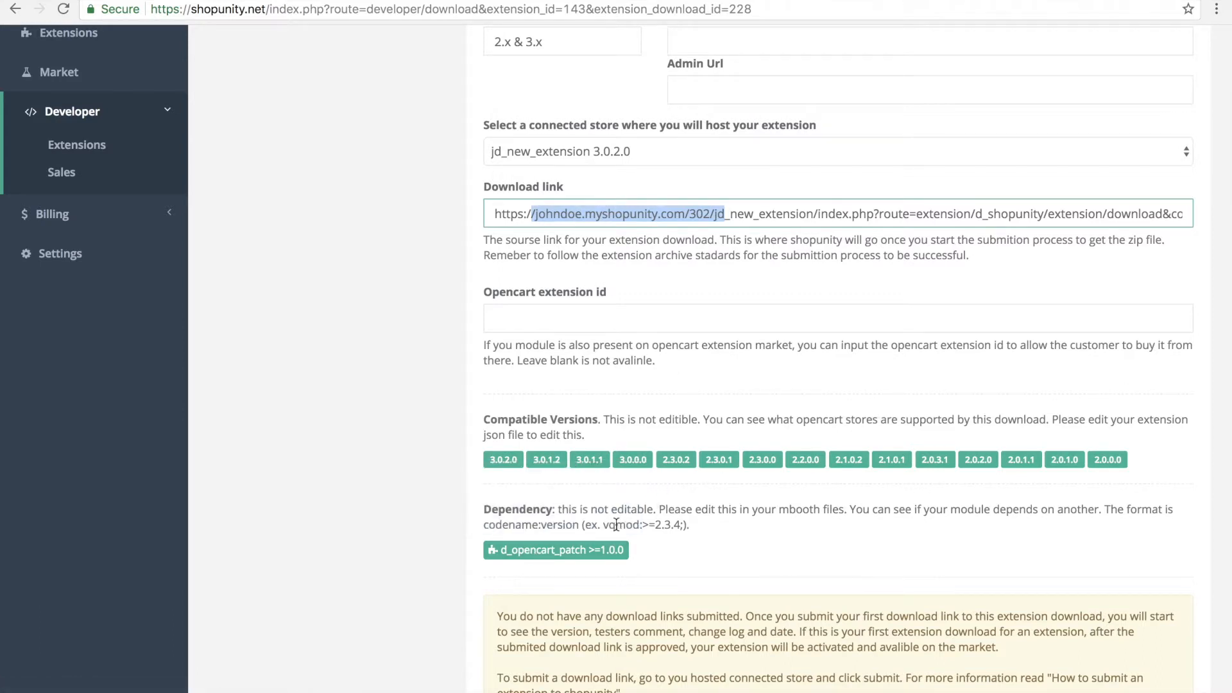
{"action": "mouse_move", "coordinate": [590, 554]}
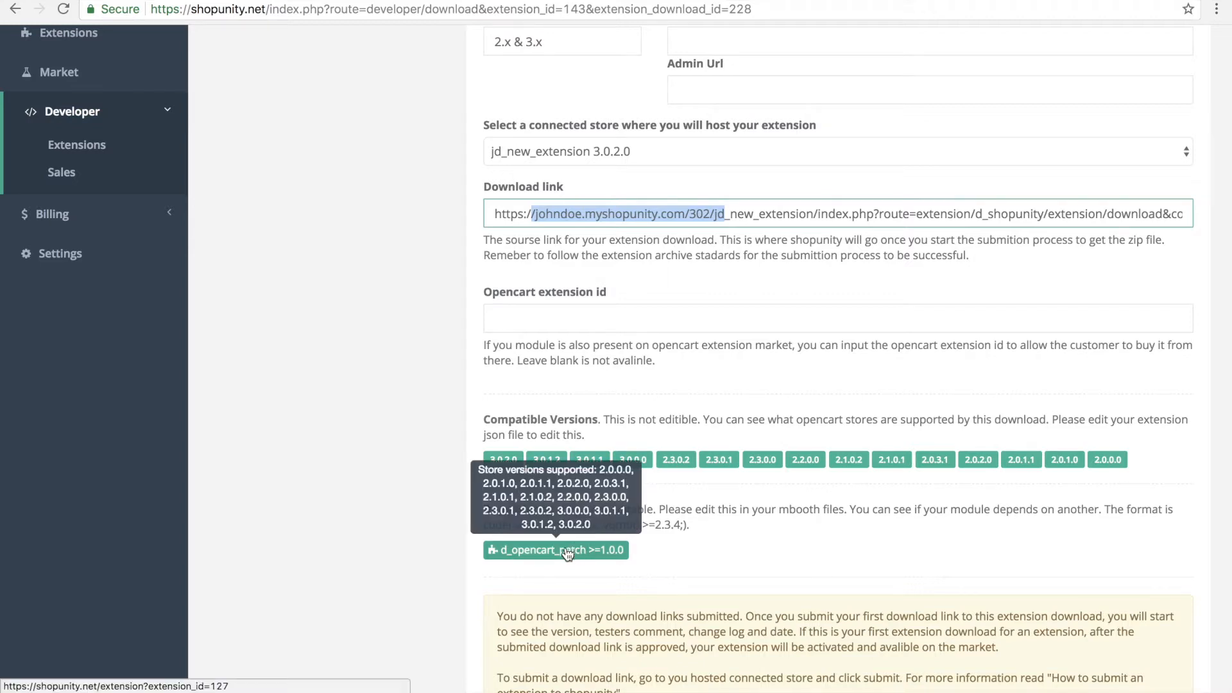
{"action": "scroll", "scroll_direction": "down", "scroll_amount": 3}
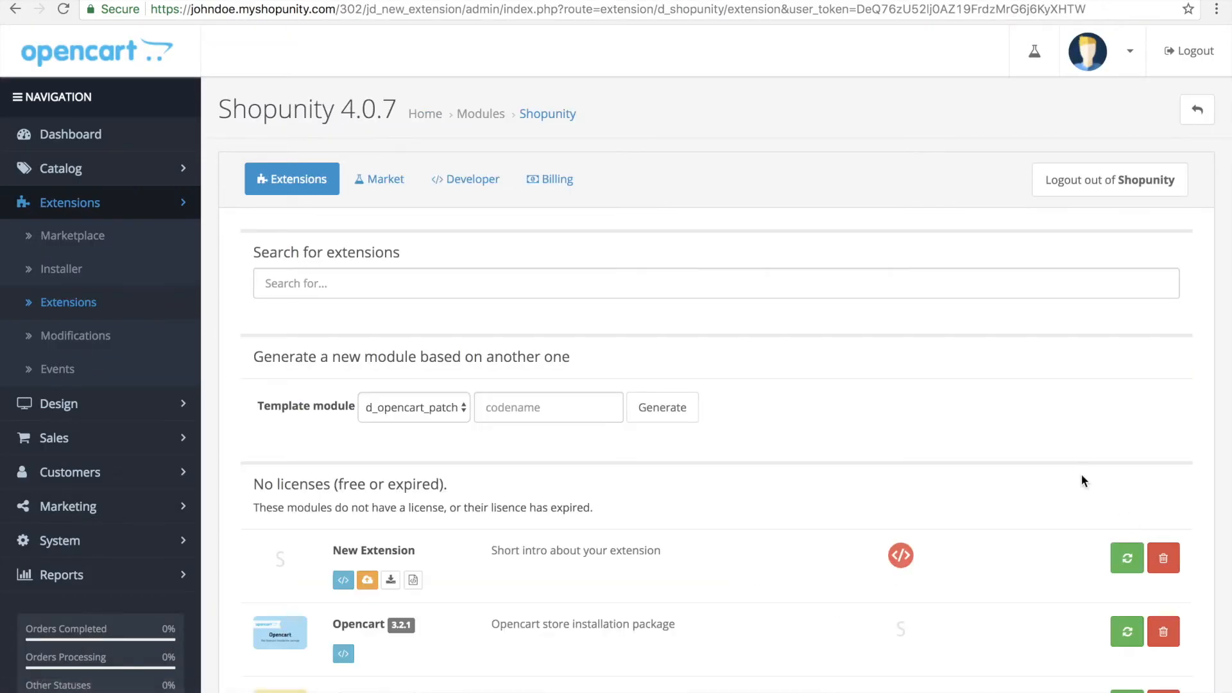
Submit New Extension 1.0.0 to shopunity.net and confirm, marking it Submitted for review
{"action": "scroll", "scroll_direction": "down", "scroll_amount": 3}
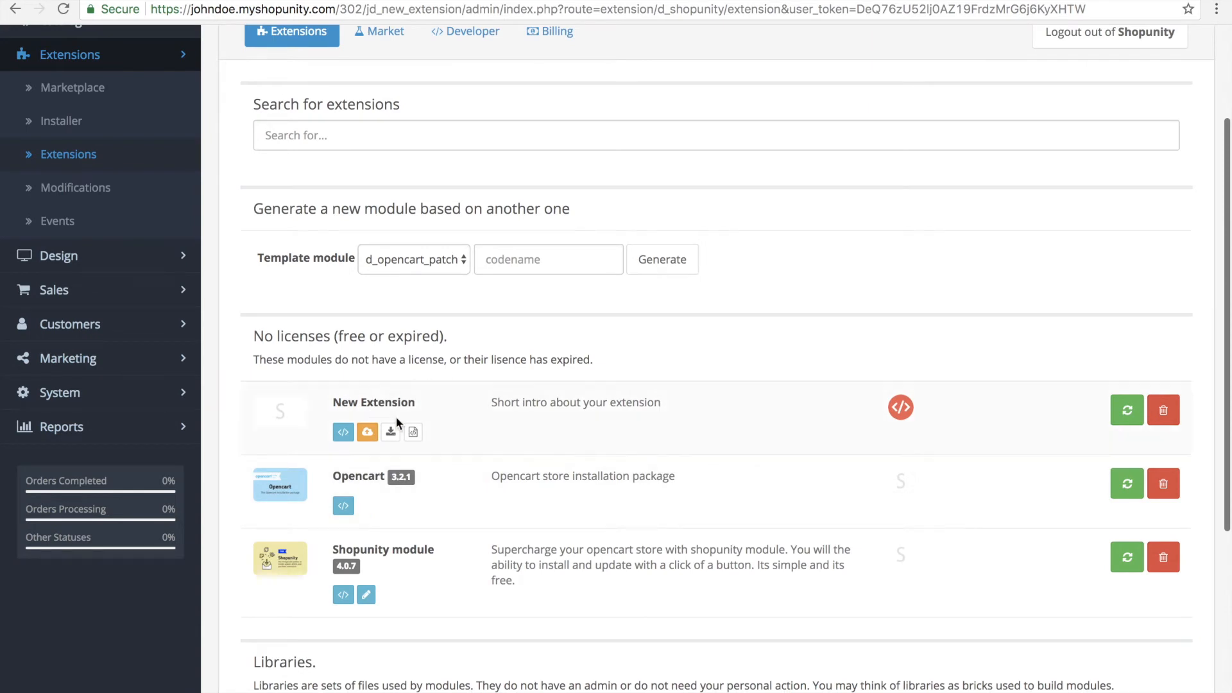
{"action": "mouse_move", "coordinate": [462, 415]}
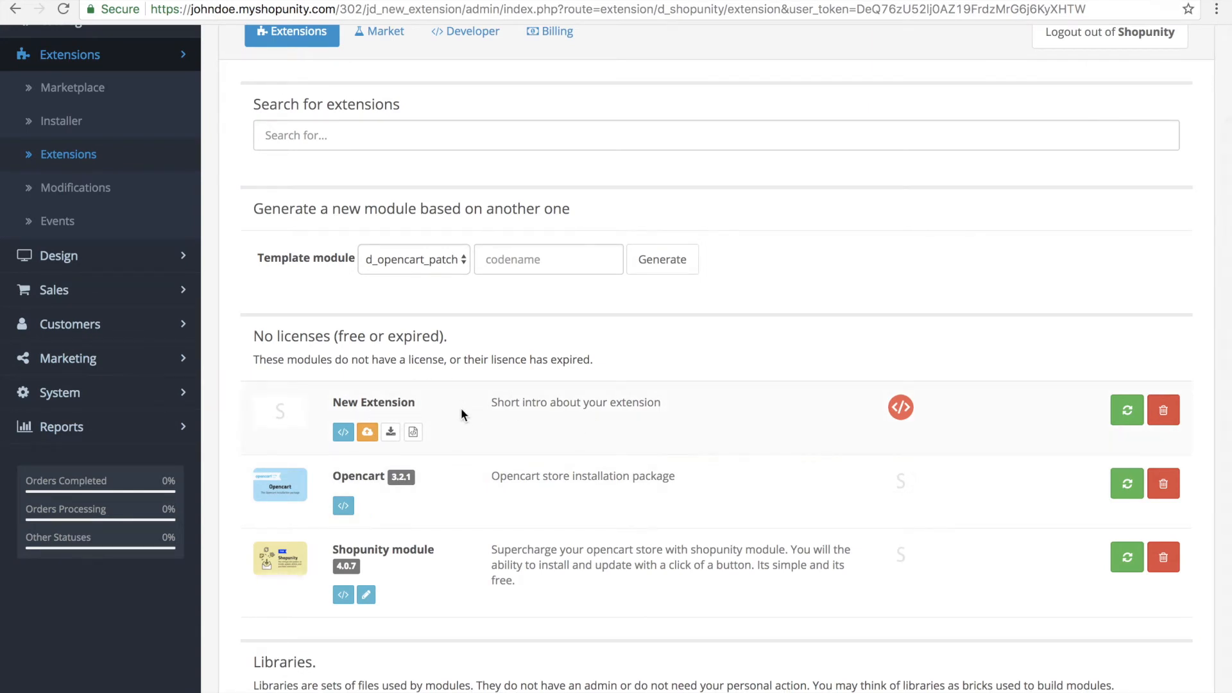
{"action": "mouse_move", "coordinate": [367, 431]}
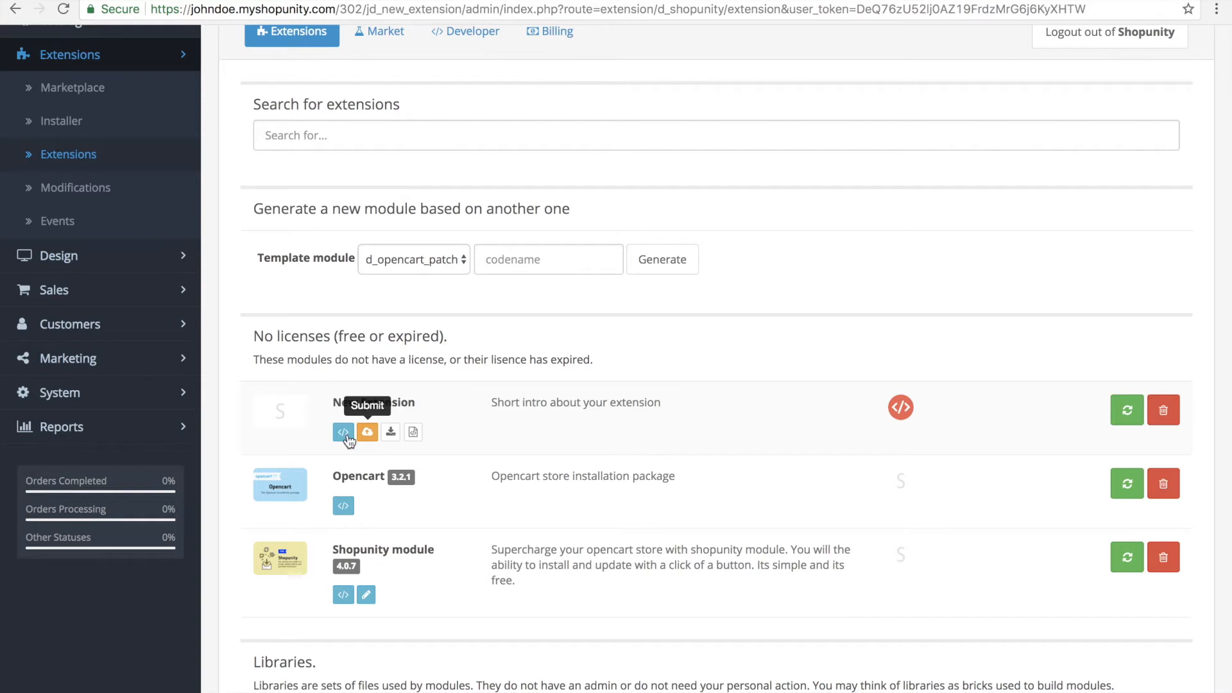
{"action": "mouse_move", "coordinate": [366, 435]}
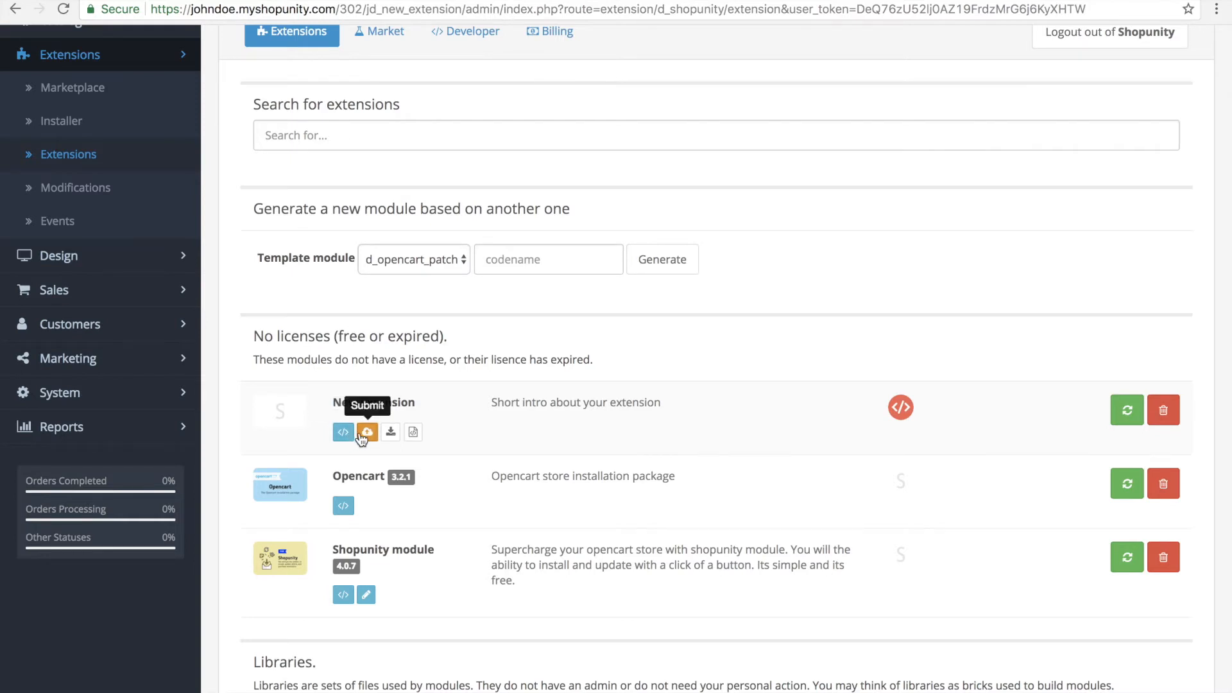
{"action": "left_click", "coordinate": [367, 431]}
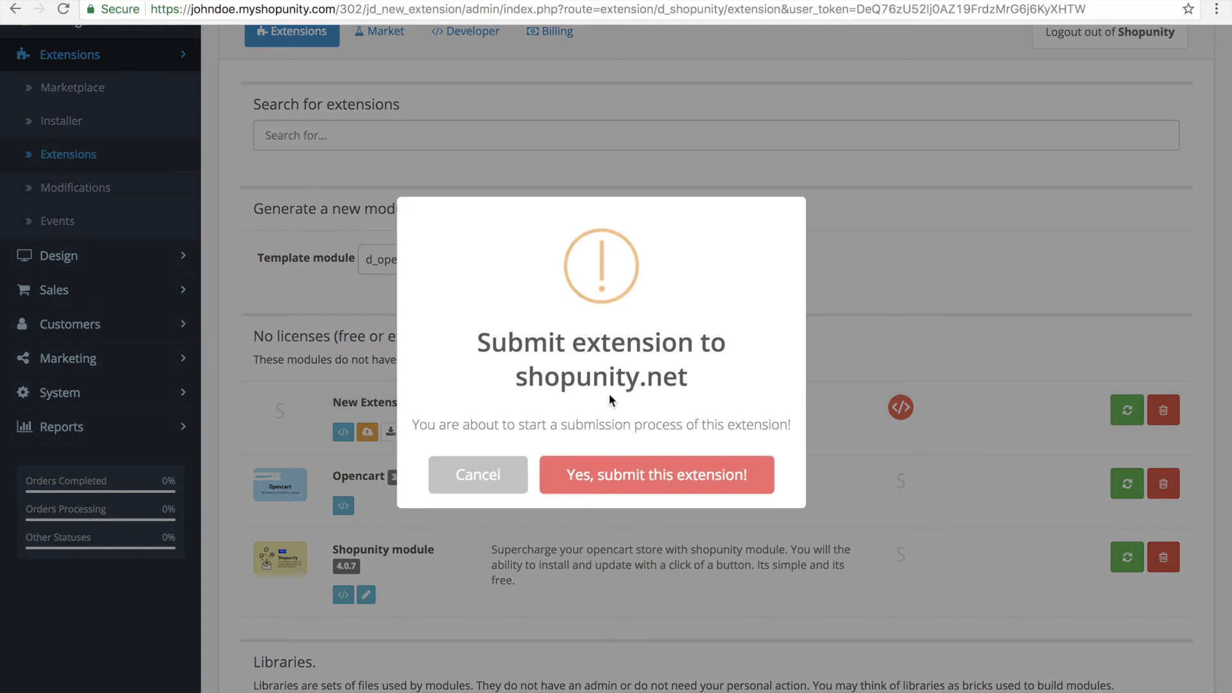
{"action": "left_click", "coordinate": [656, 475]}
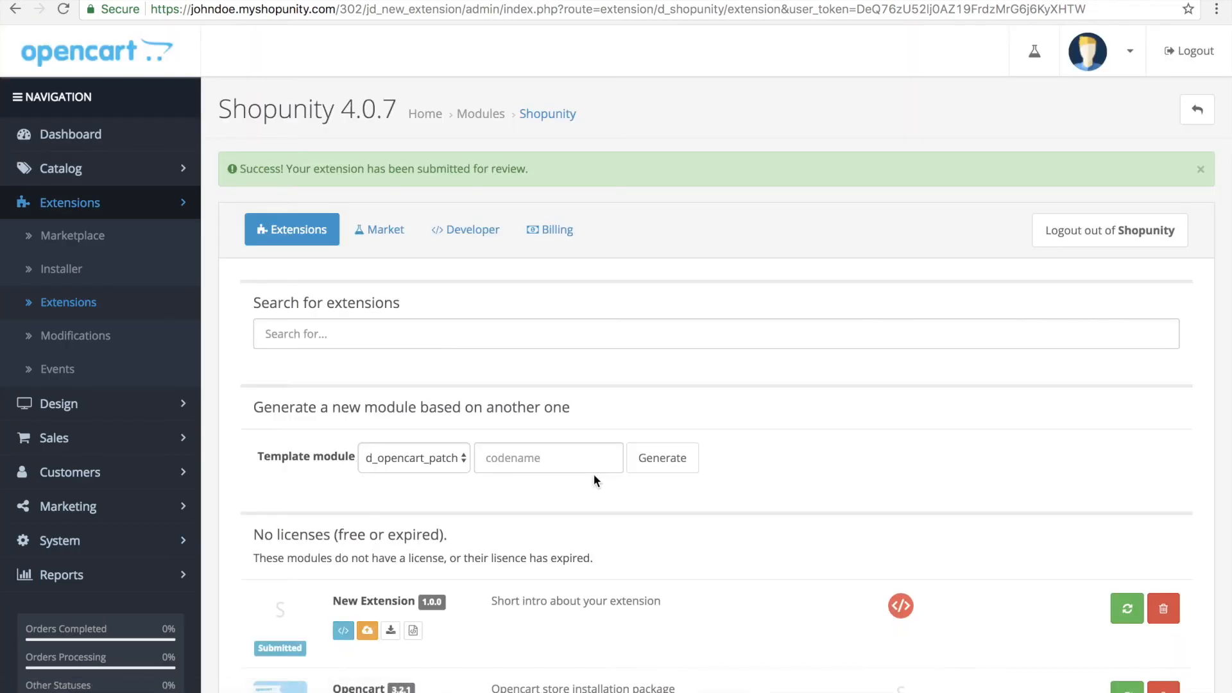
{"action": "scroll", "scroll_direction": "down", "scroll_amount": 3}
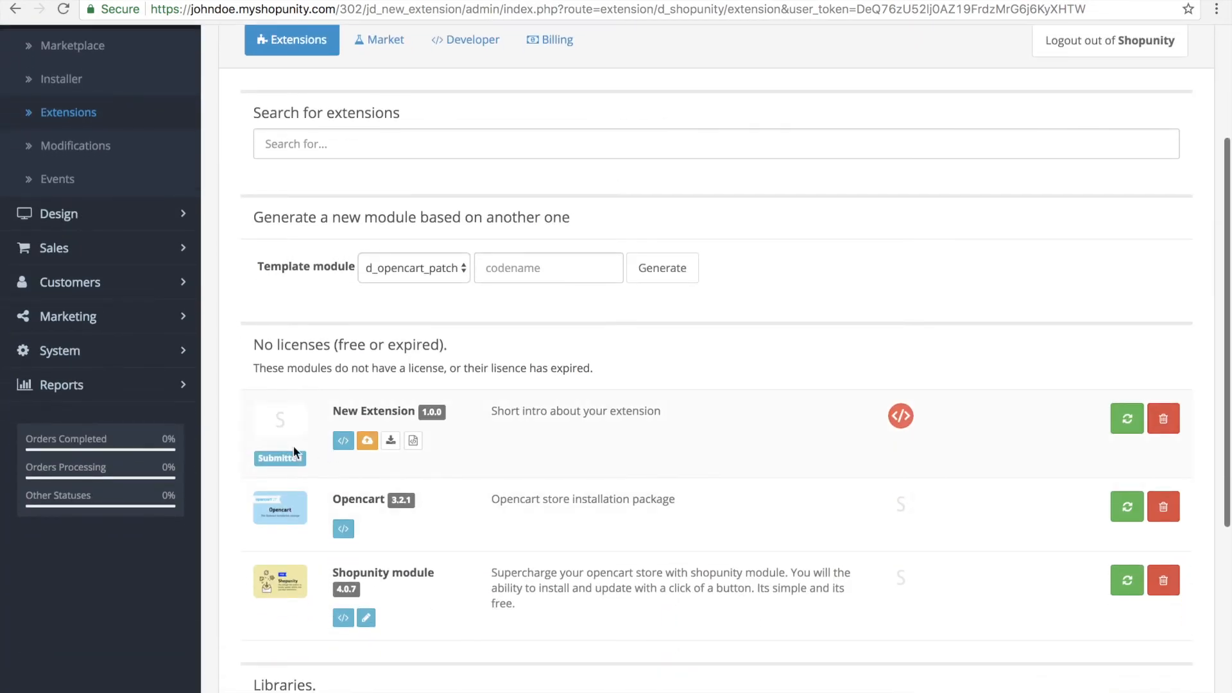